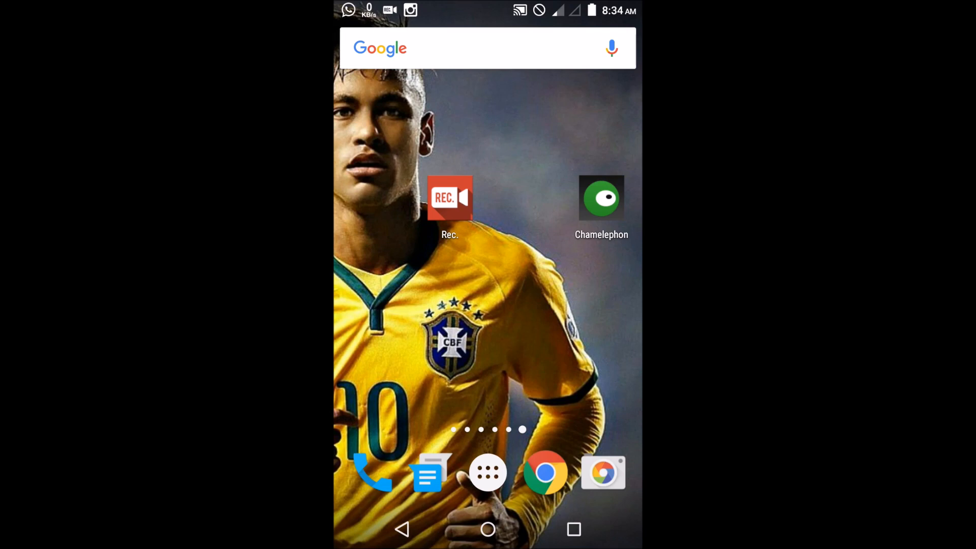
# - Move the Chamelephon shortcut to the upper right of the home screen and launch it
pyautogui.moveTo(601, 198); pyautogui.dragTo(550, 286)
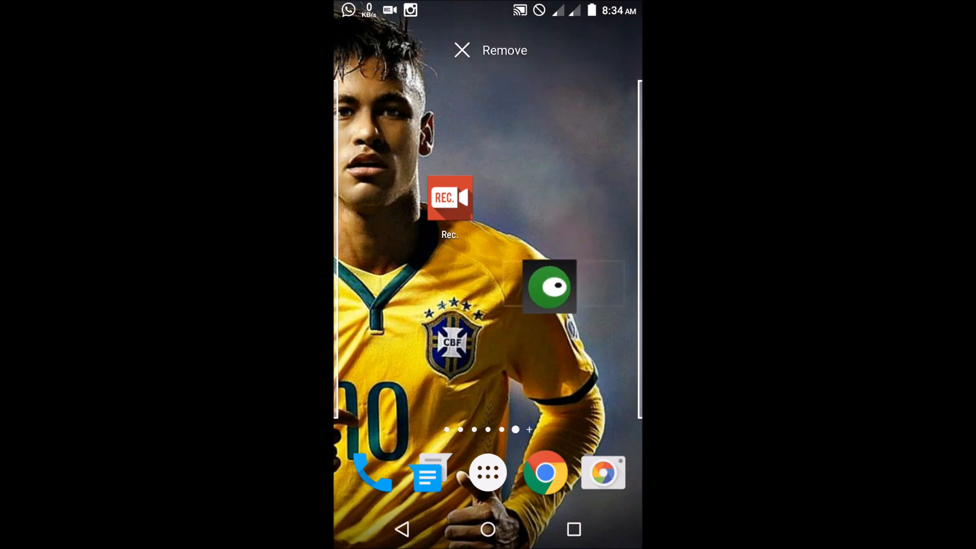
pyautogui.moveTo(550, 286); pyautogui.dragTo(568, 111)
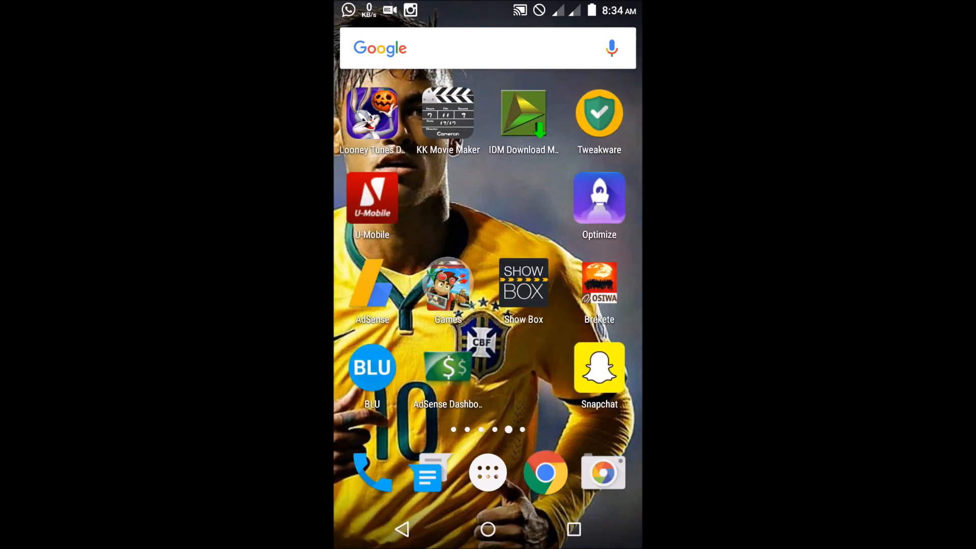
pyautogui.hscroll(-3)
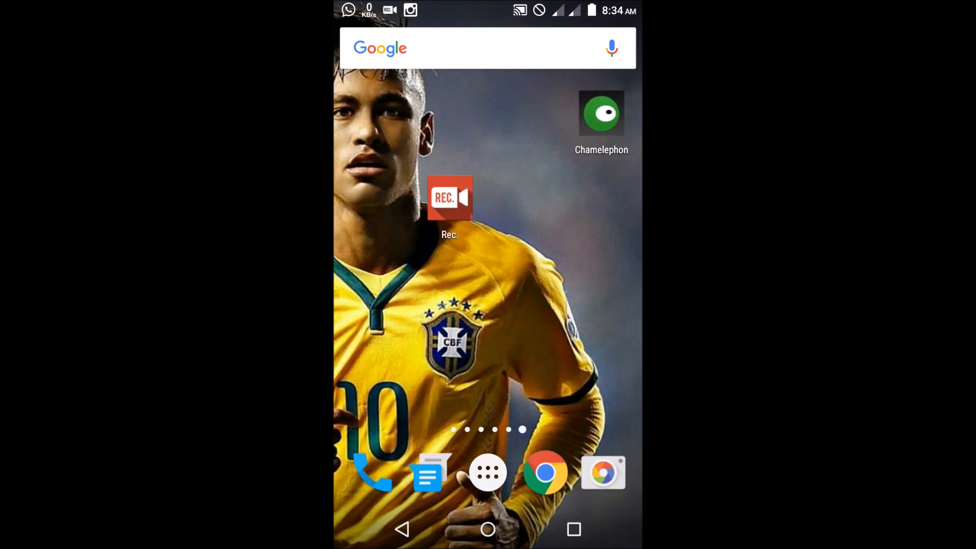
pyautogui.click(599, 113)
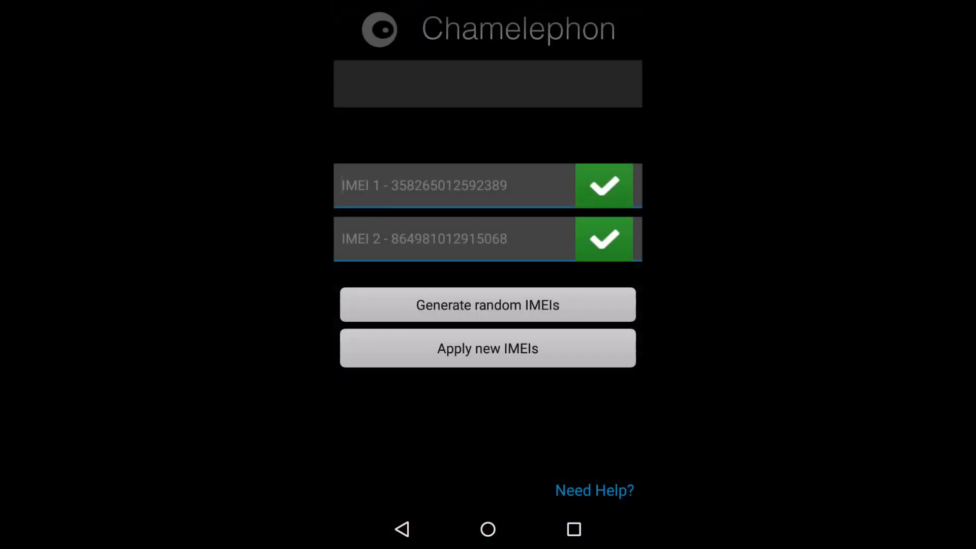
pyautogui.click(454, 185)
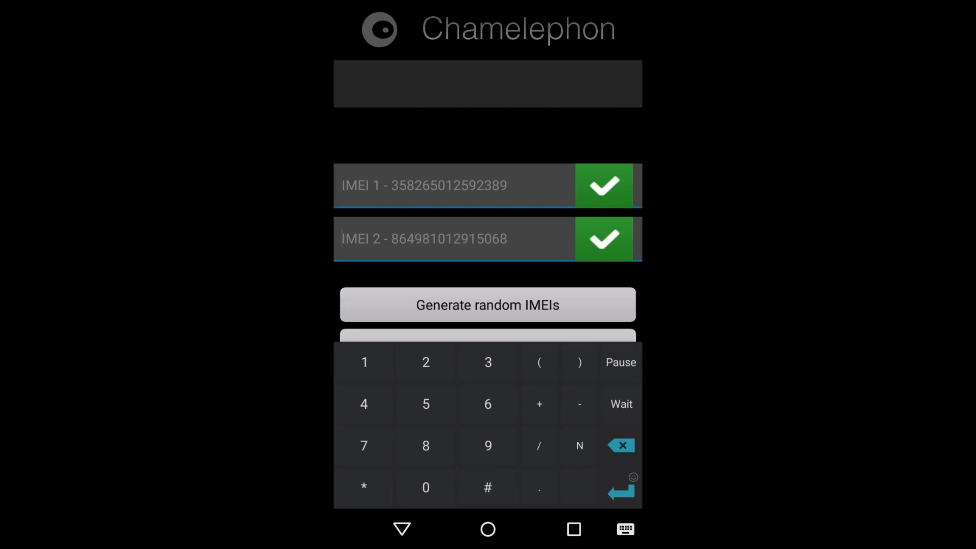
pyautogui.click(487, 304)
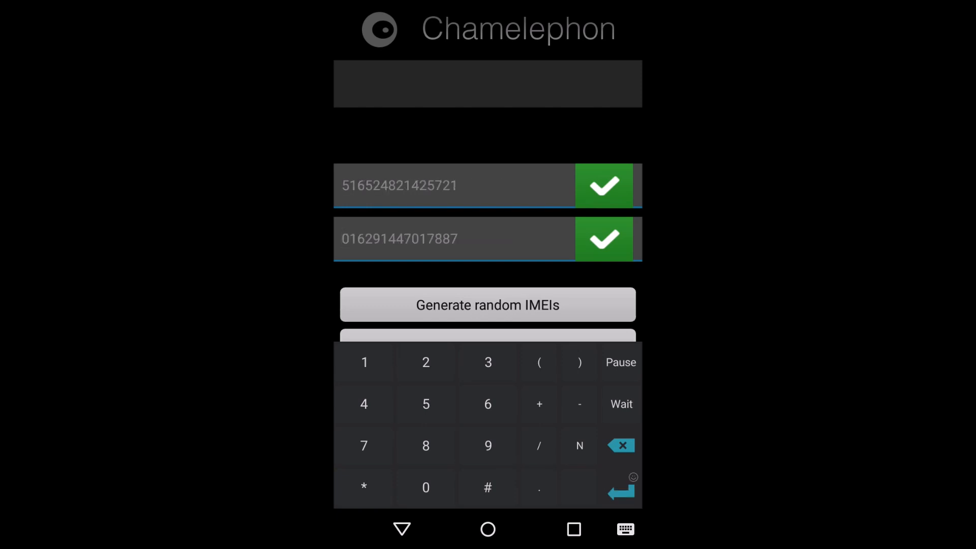
pyautogui.click(488, 304)
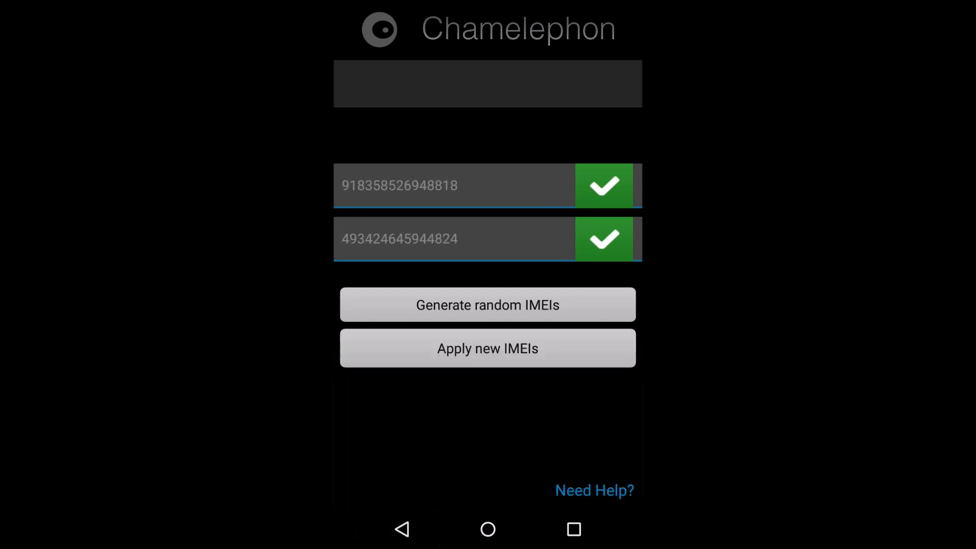
pyautogui.click(487, 304)
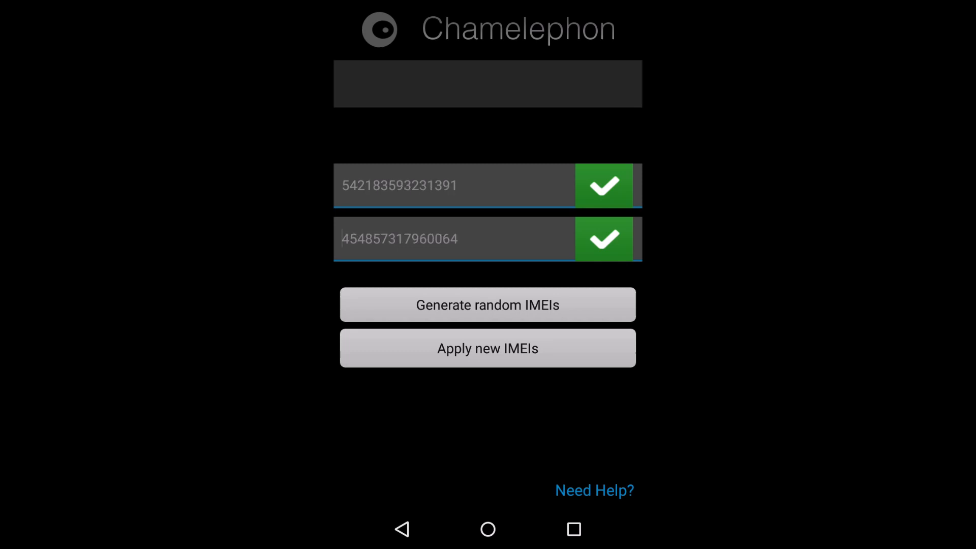
pyautogui.click(488, 304)
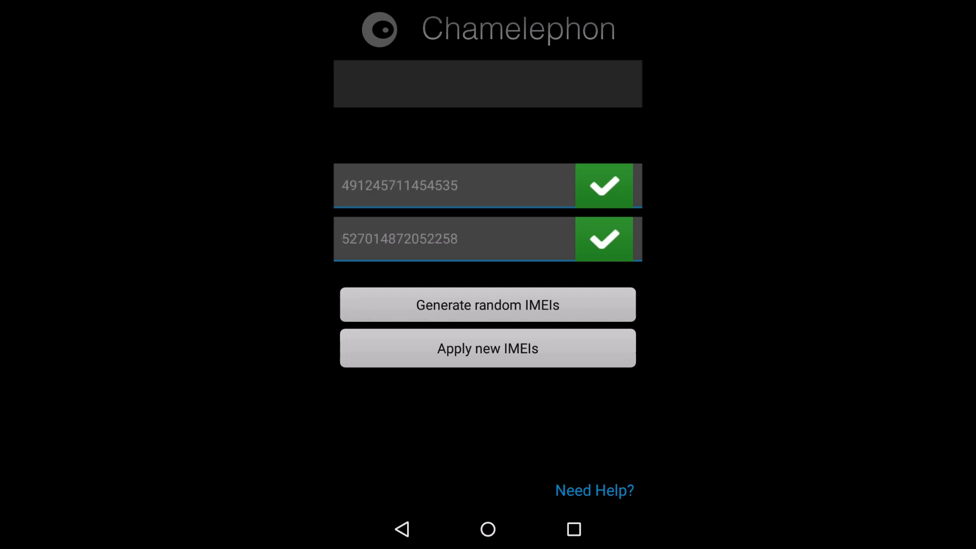
# - Apply the new IMEIs and confirm 'Change' in the Confirmation dialog
pyautogui.click(487, 348)
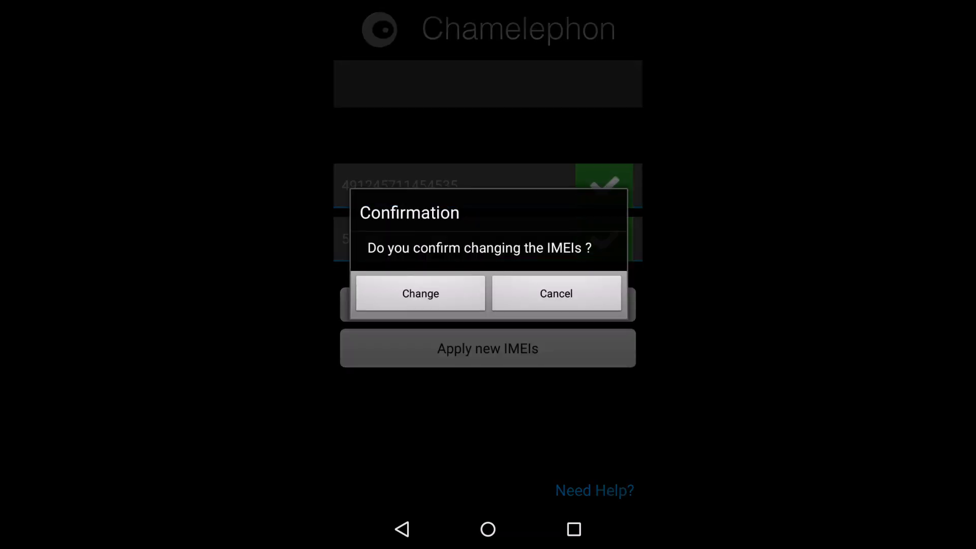
pyautogui.click(420, 293)
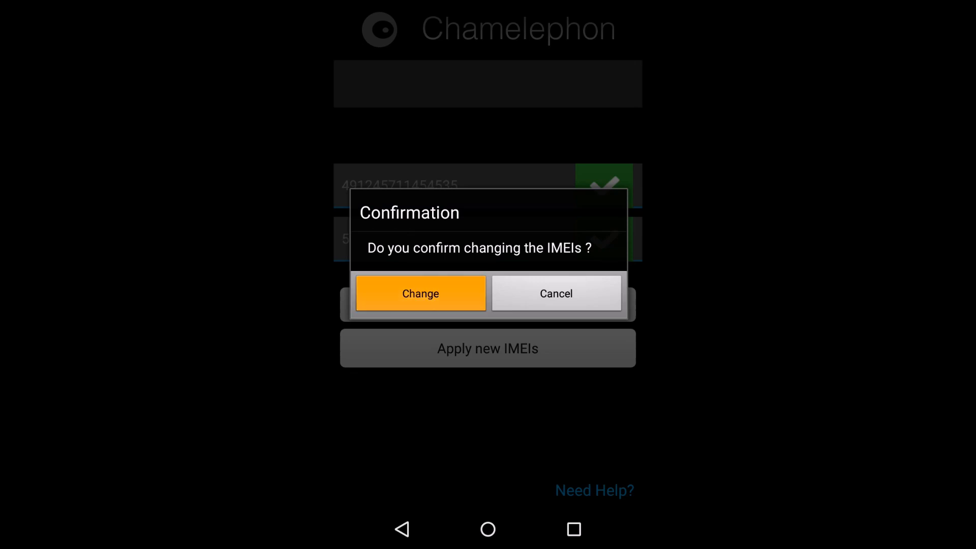
pyautogui.click(421, 293)
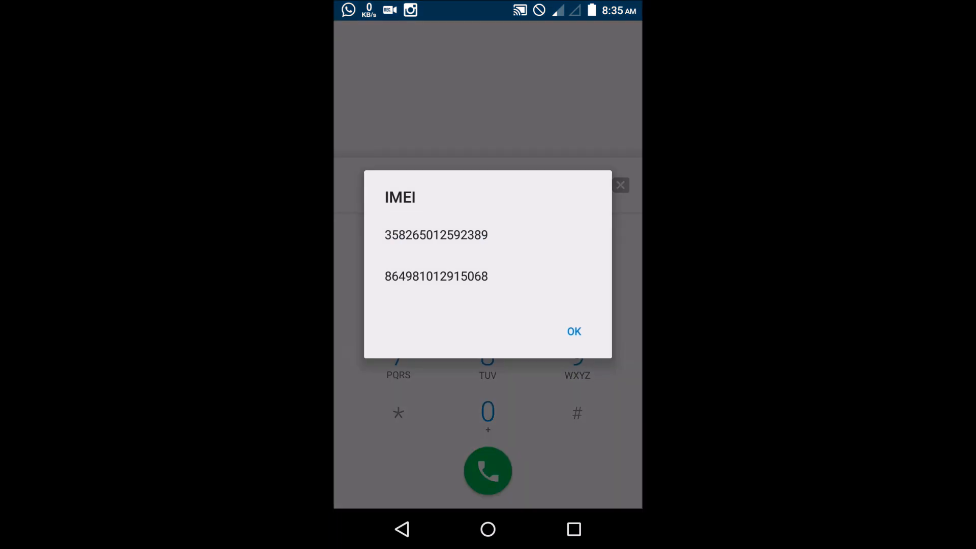
pyautogui.click(574, 330)
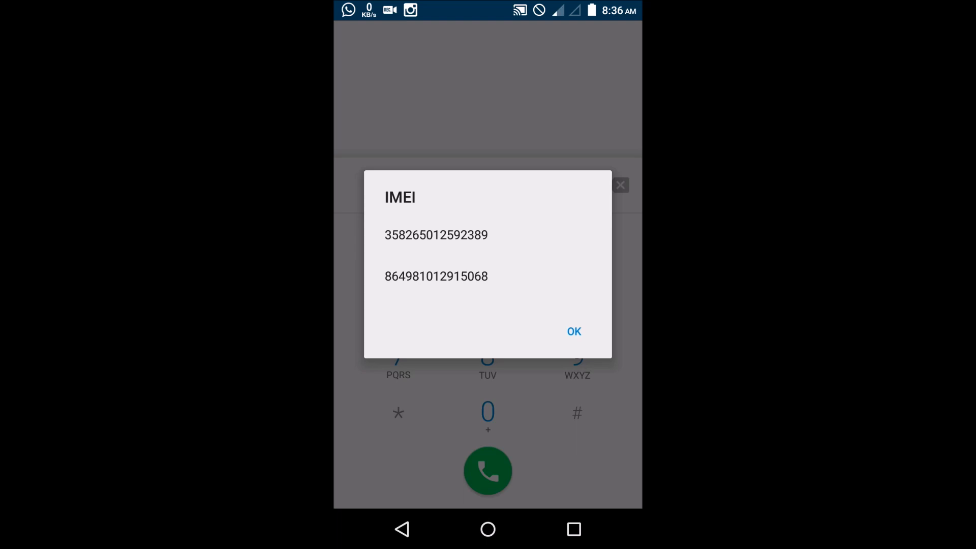
pyautogui.click(573, 330)
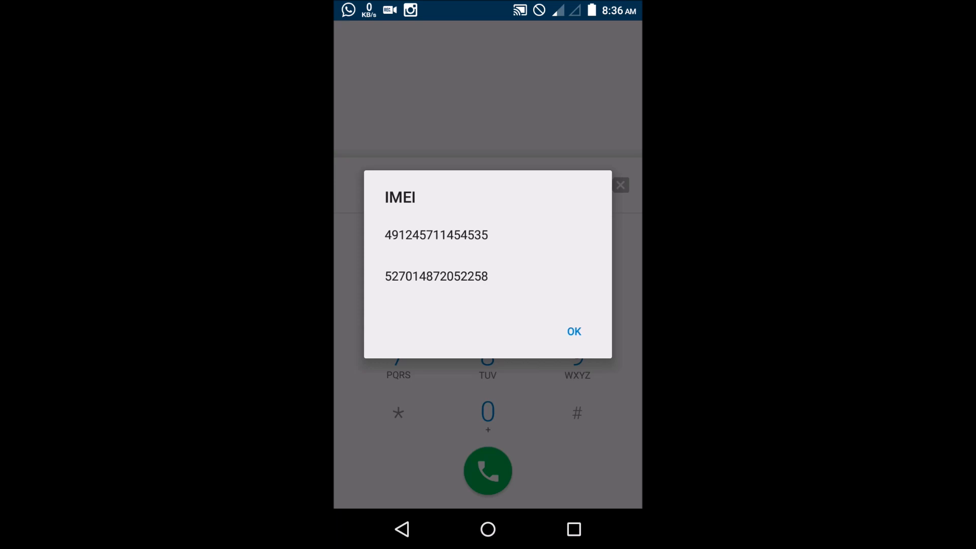
pyautogui.click(573, 331)
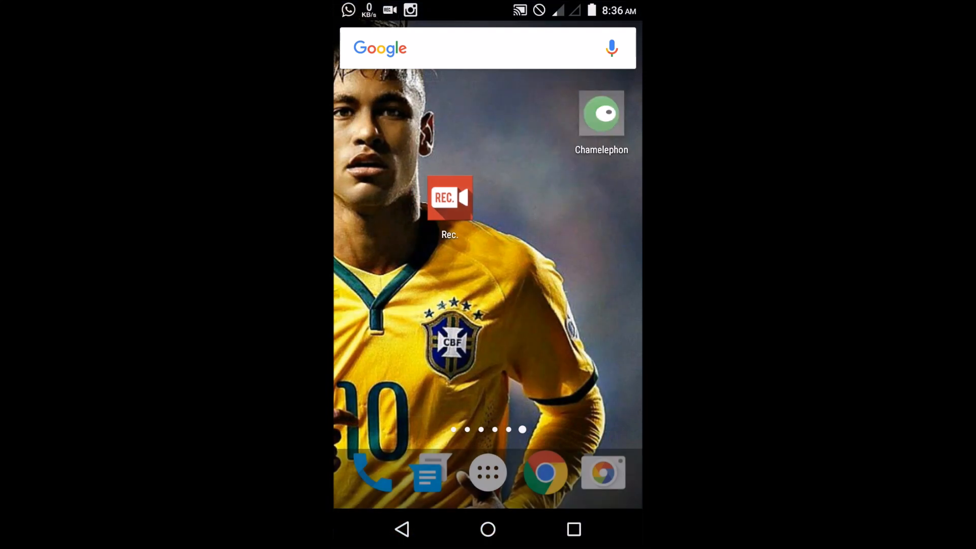
# - Reopen Chamelephon to view the applied IMEIs, go home, and pull down notifications
pyautogui.click(600, 113)
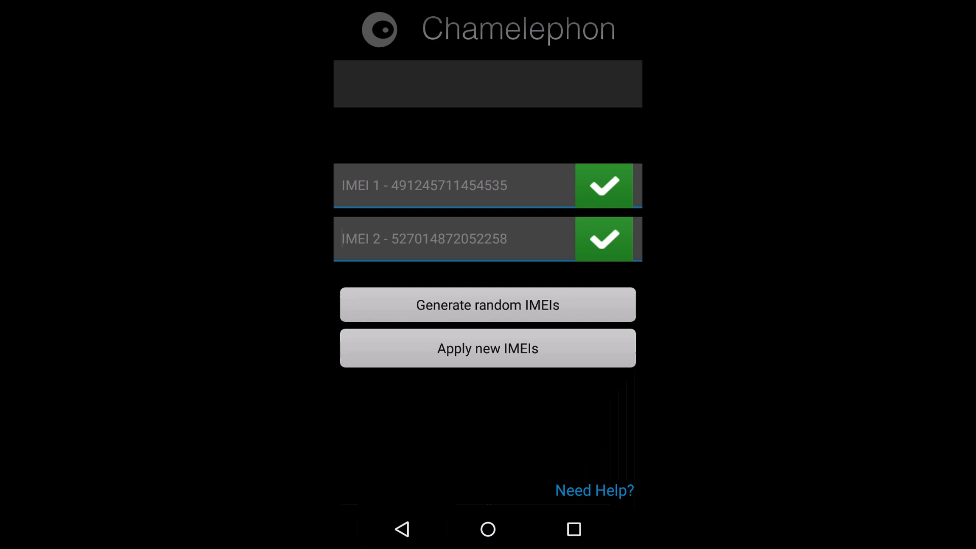
pyautogui.click(401, 529)
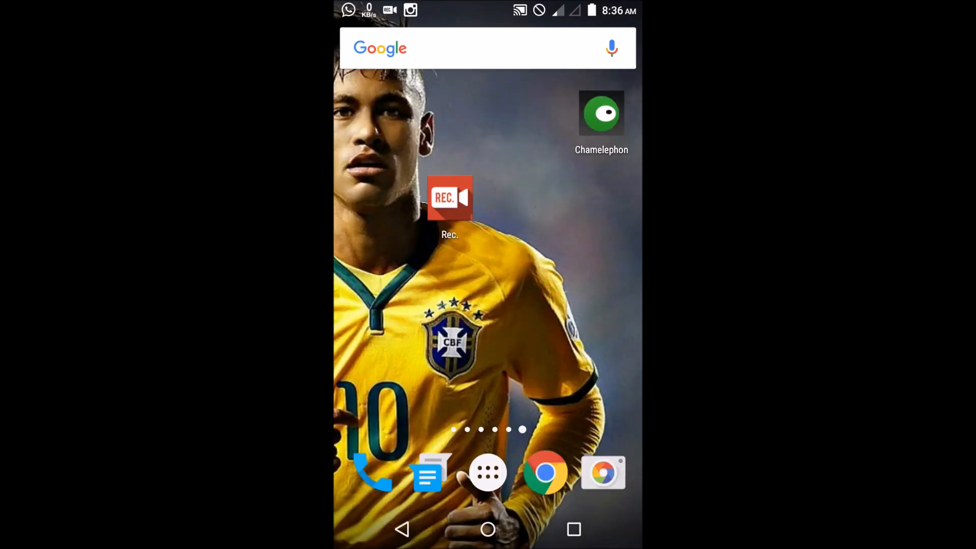
pyautogui.moveTo(488, 10); pyautogui.dragTo(488, 249)
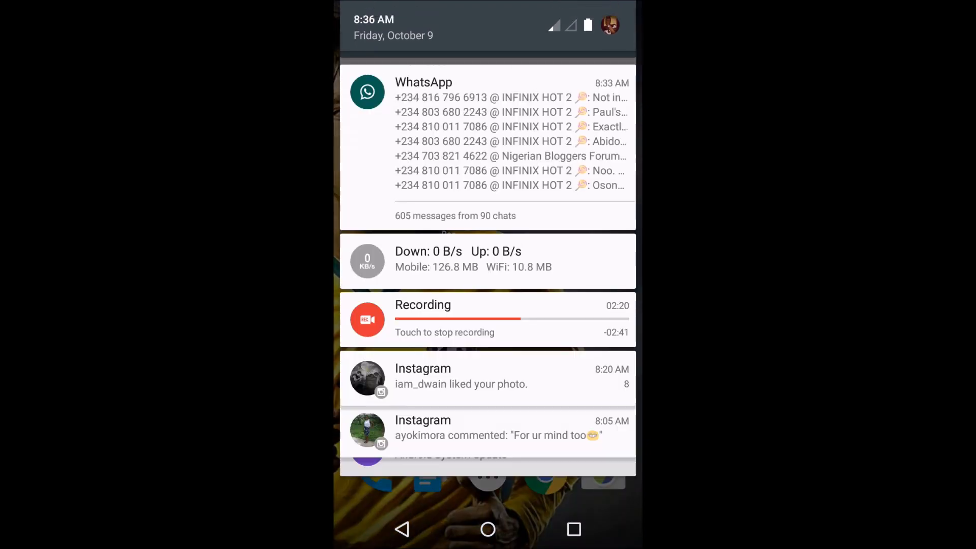